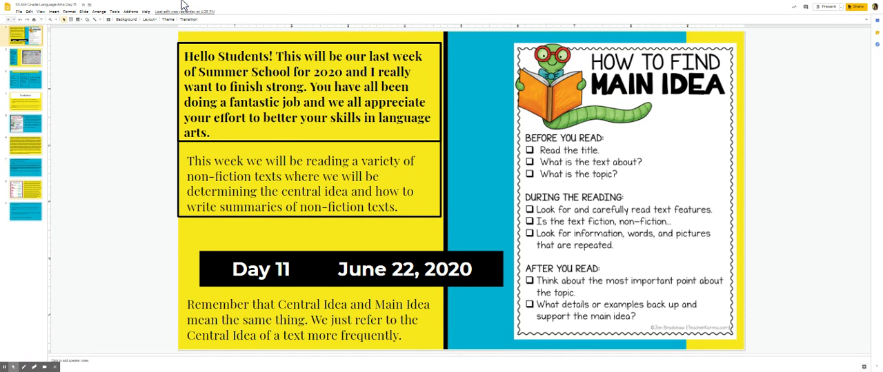
Step: Show the slide presenting standard 6.RN.2.2 beside the nonfiction reading chart
{"action": "left_click", "coordinate": [25, 58]}
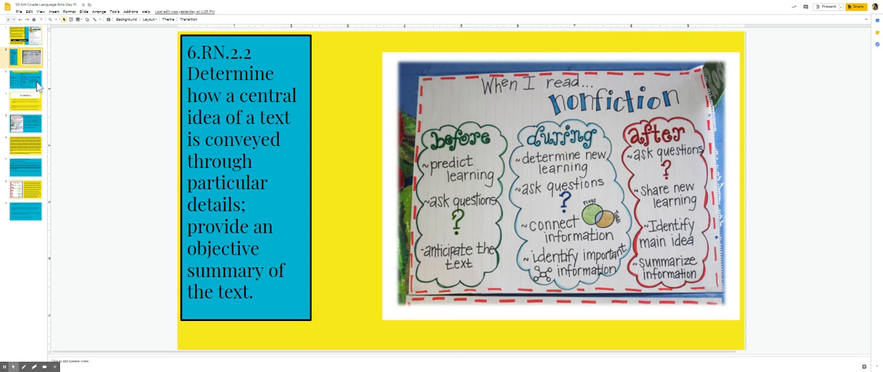
Step: Show the Learning Goal slide with its three I Can statements
{"action": "left_click", "coordinate": [22, 75]}
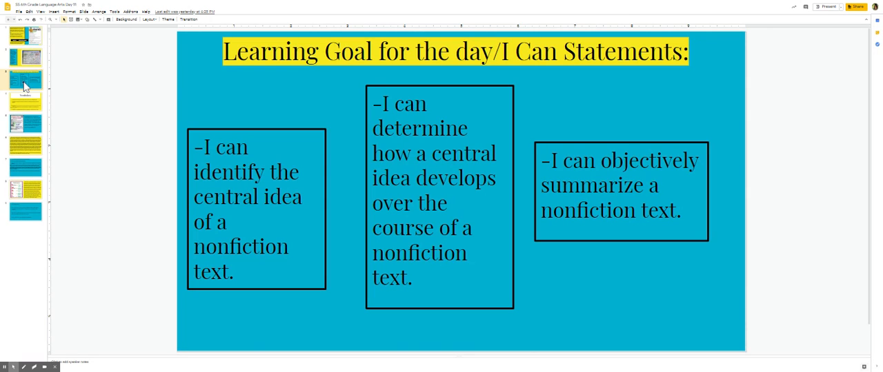
{"action": "mouse_move", "coordinate": [24, 75]}
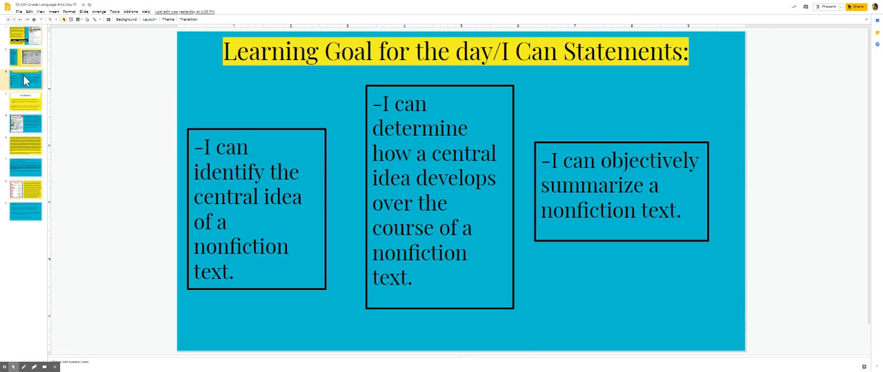
{"action": "mouse_move", "coordinate": [41, 125]}
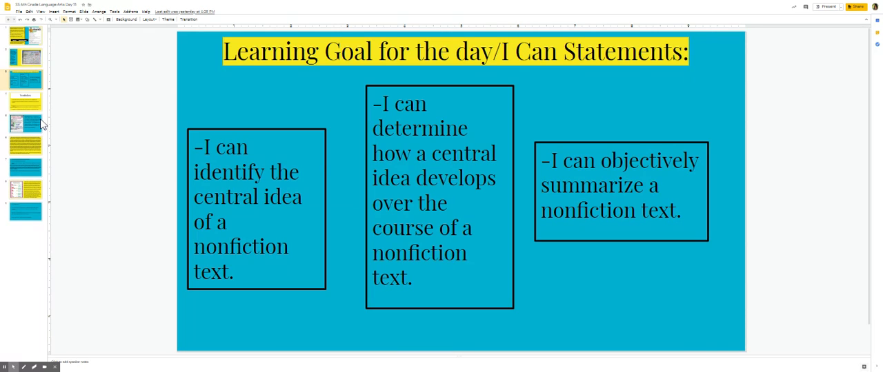
Step: Show the Vocabulary slide defining central idea, determine, objective and summary
{"action": "left_click", "coordinate": [25, 99]}
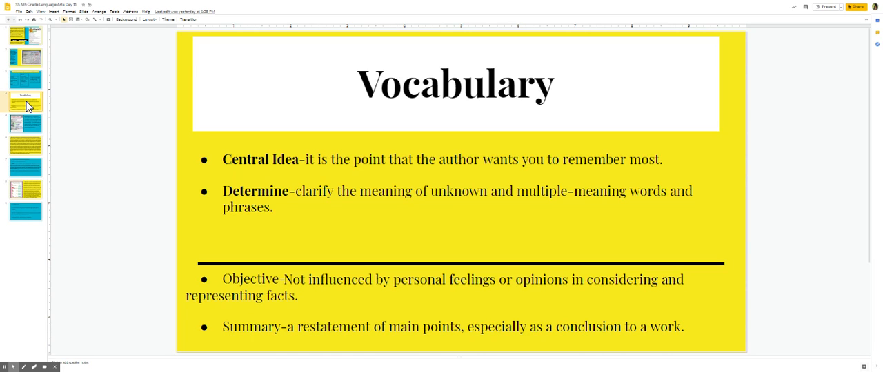
{"action": "mouse_move", "coordinate": [25, 107]}
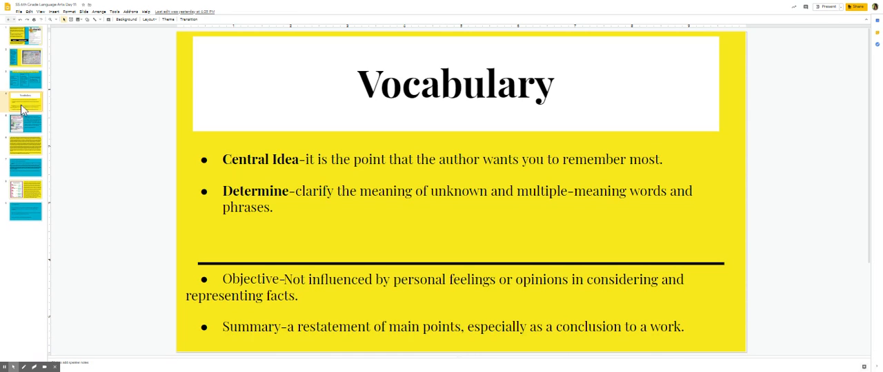
{"action": "mouse_move", "coordinate": [30, 129]}
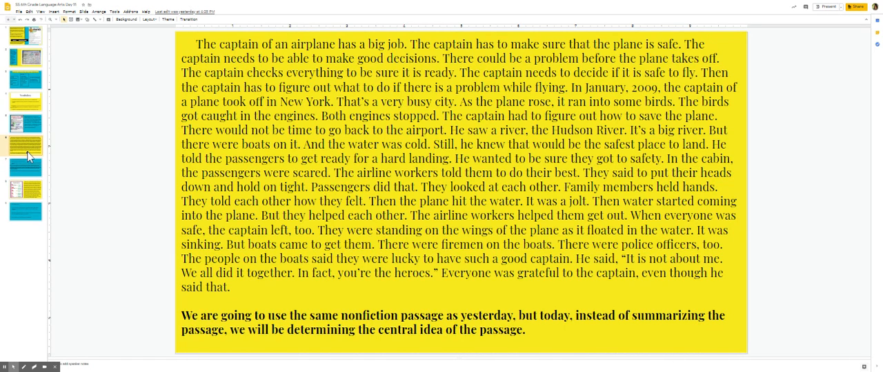
{"action": "mouse_move", "coordinate": [26, 172]}
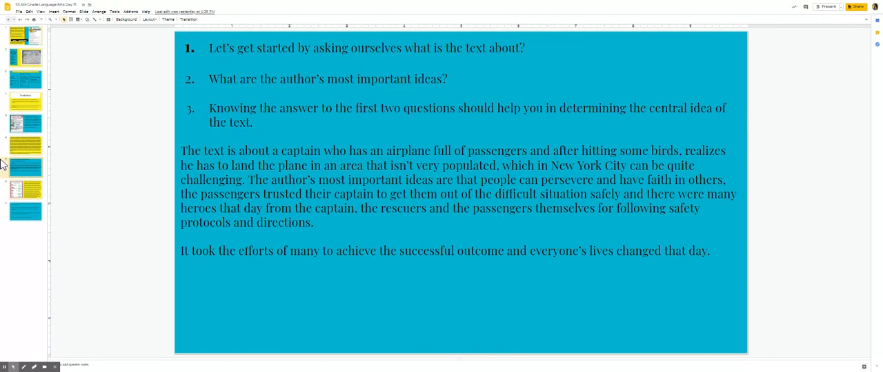
{"action": "mouse_move", "coordinate": [27, 190]}
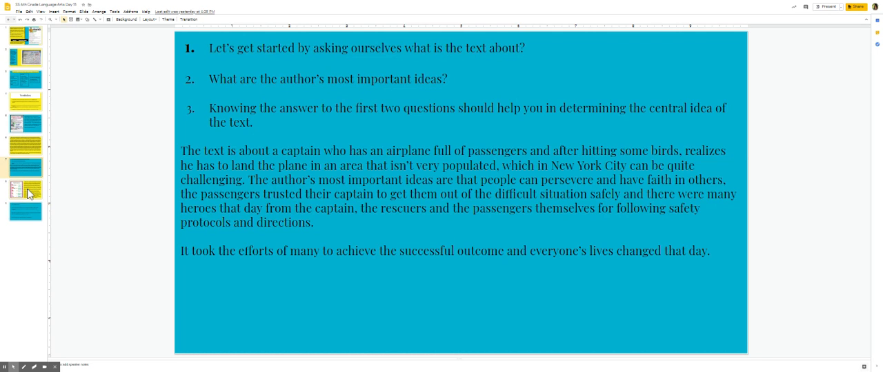
Step: Show the Summary slide with the Somebody-Wanted-But-So-Then chart and written summary
{"action": "left_click", "coordinate": [25, 189]}
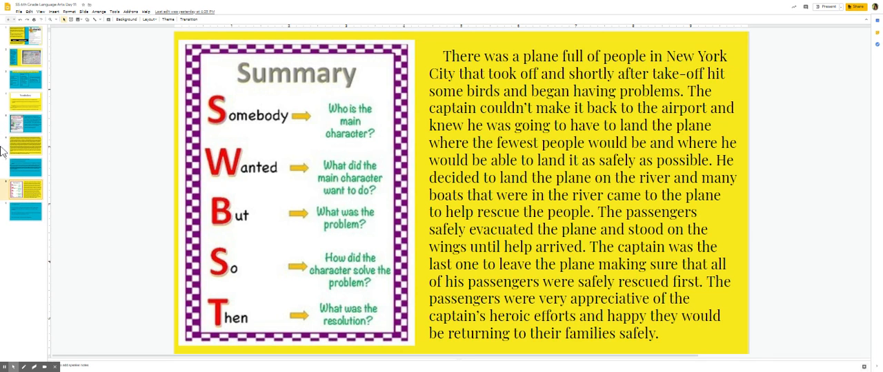
{"action": "mouse_move", "coordinate": [25, 219]}
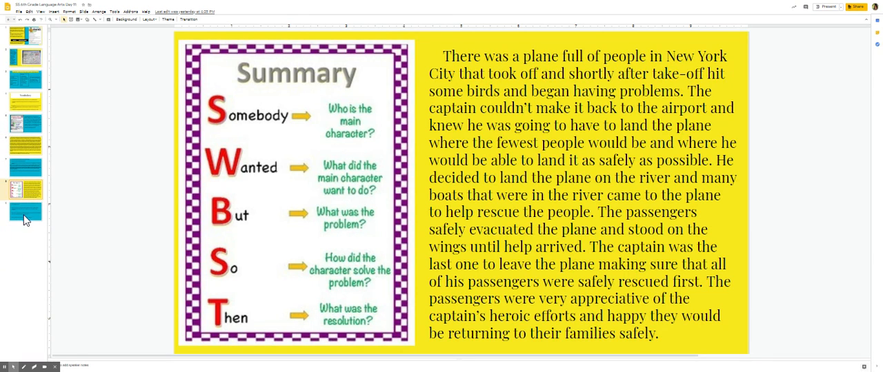